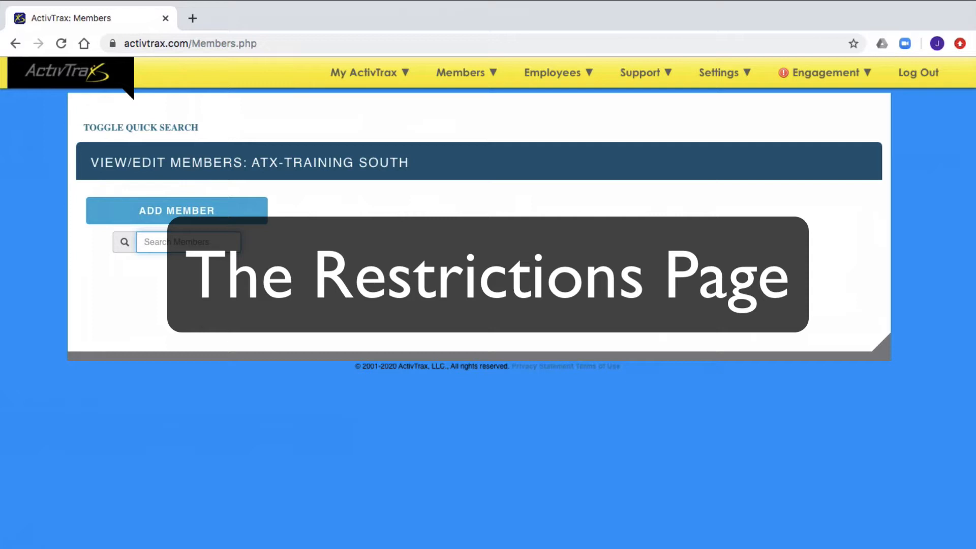
left_click(189, 242)
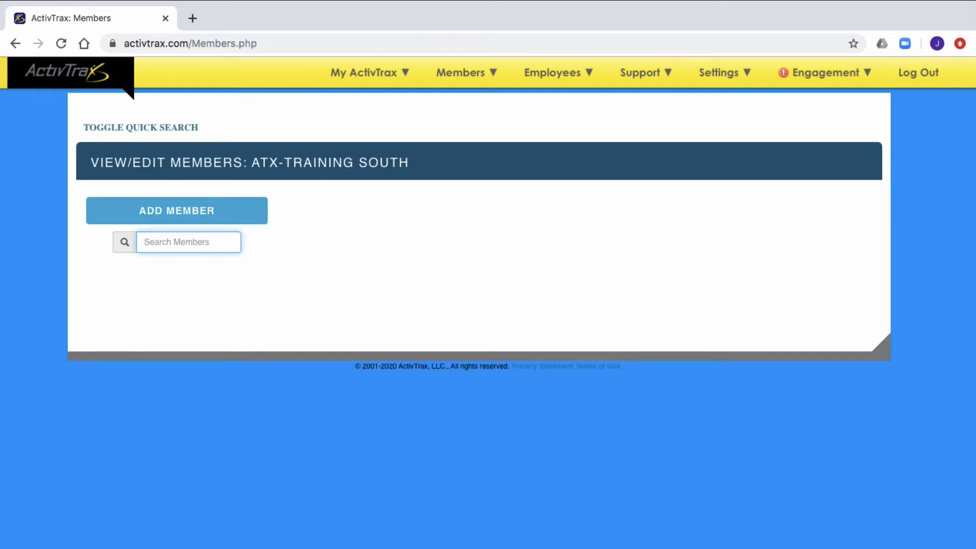
type("Frank Little")
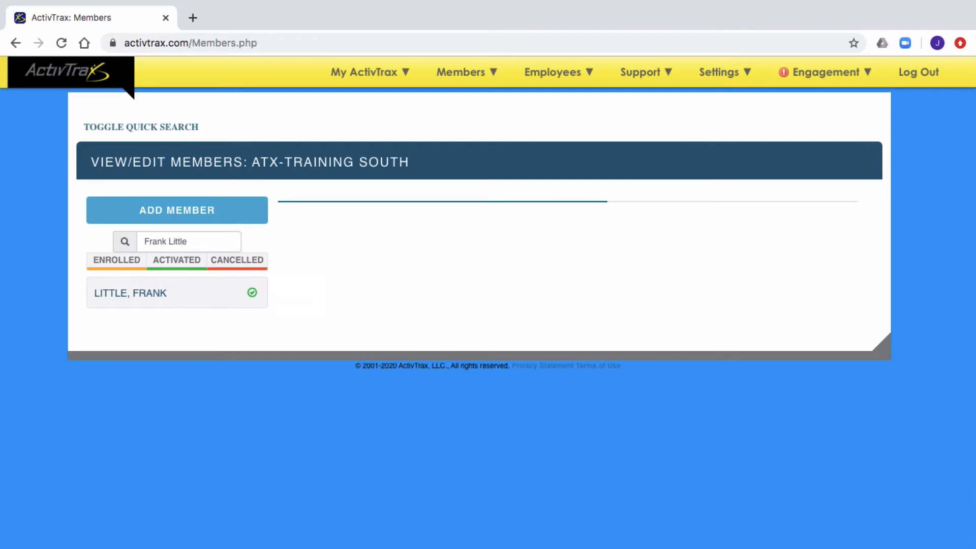
left_click(176, 293)
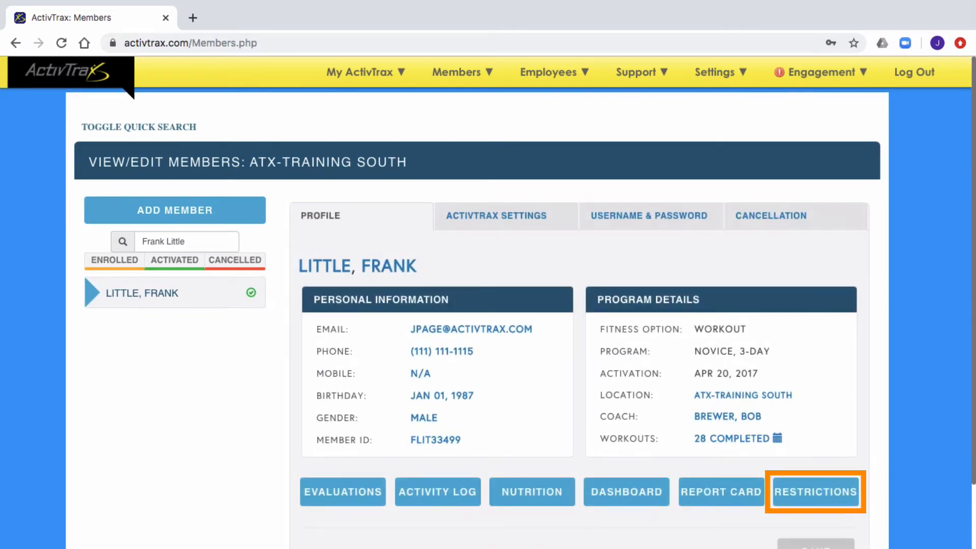
left_click(817, 492)
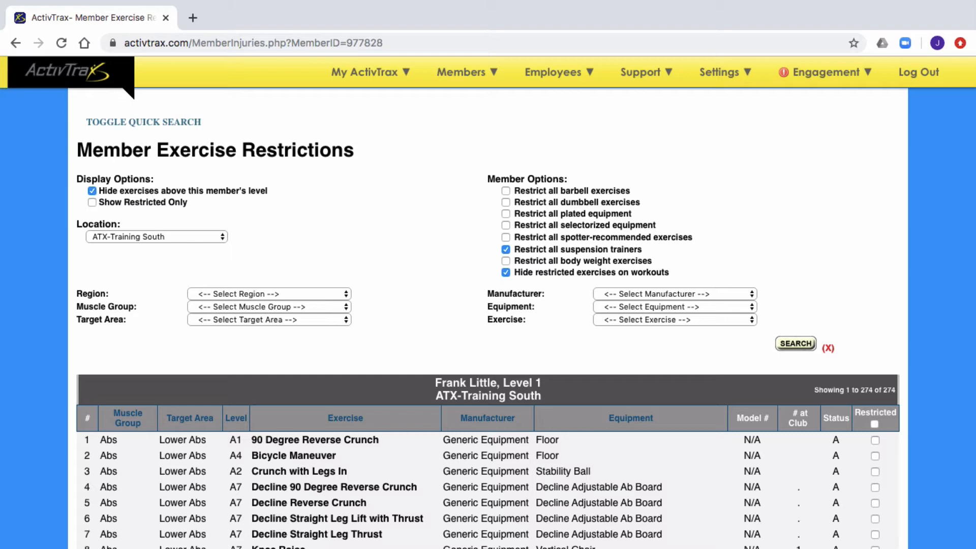
Step: Filter exercises to Cybex Eagle Hip Abduction/Adduction and search
key("ctrl+plus")
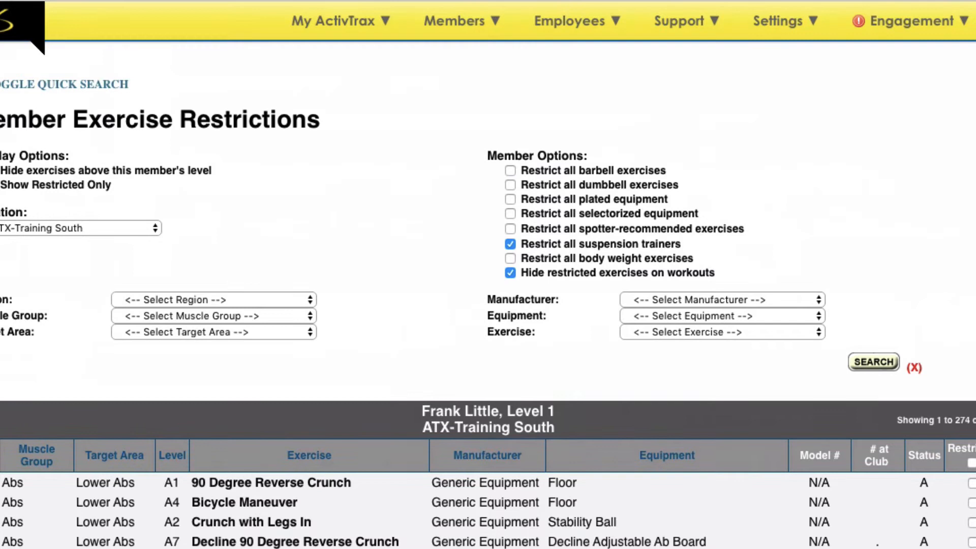
left_click(719, 299)
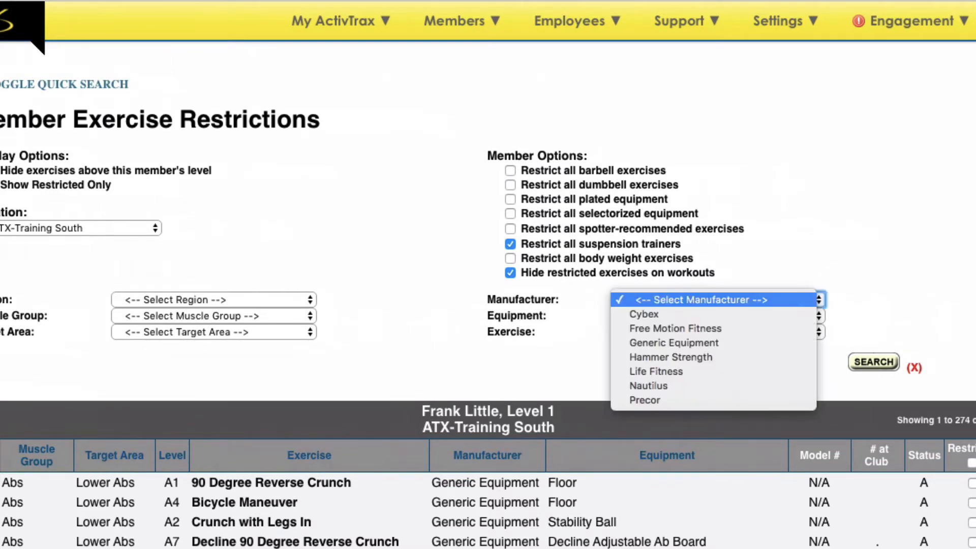
left_click(642, 314)
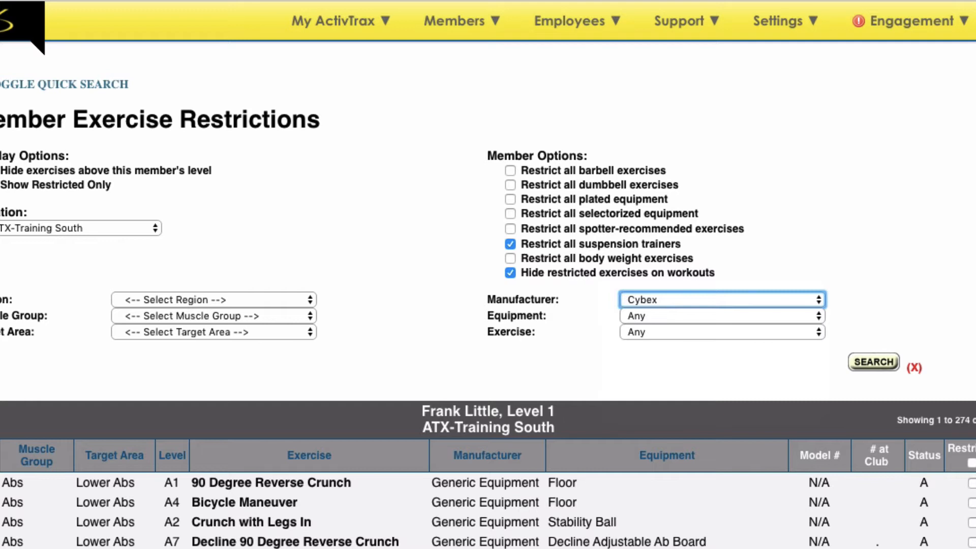
left_click(722, 315)
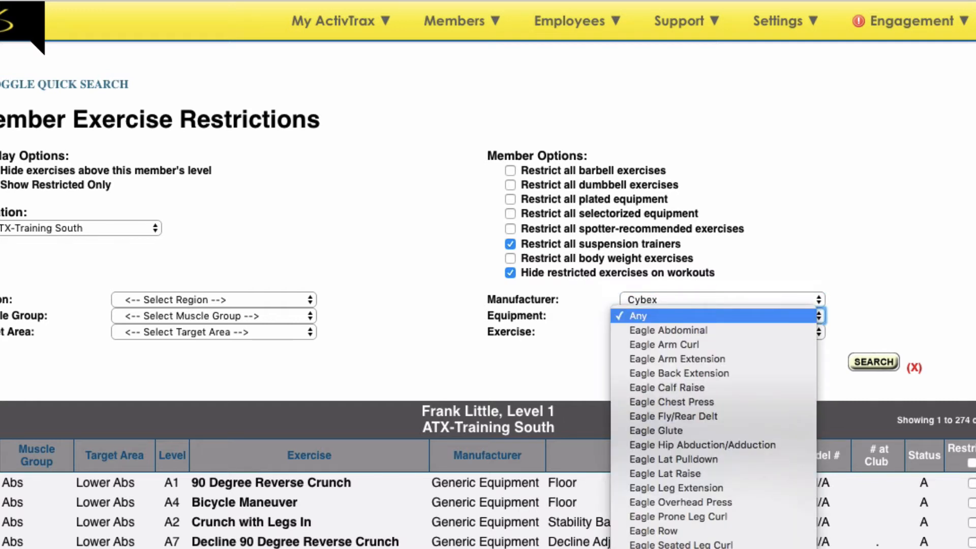
mouse_move(703, 445)
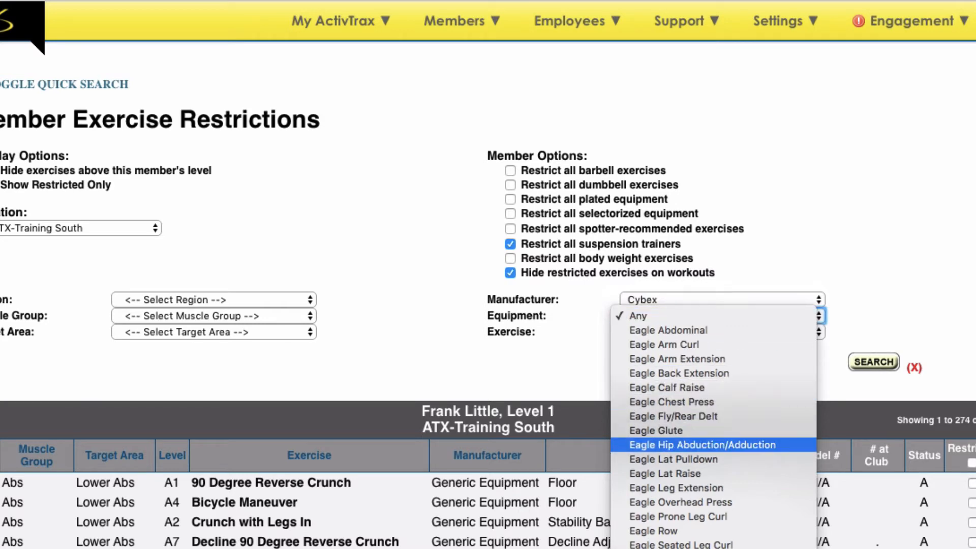
left_click(703, 444)
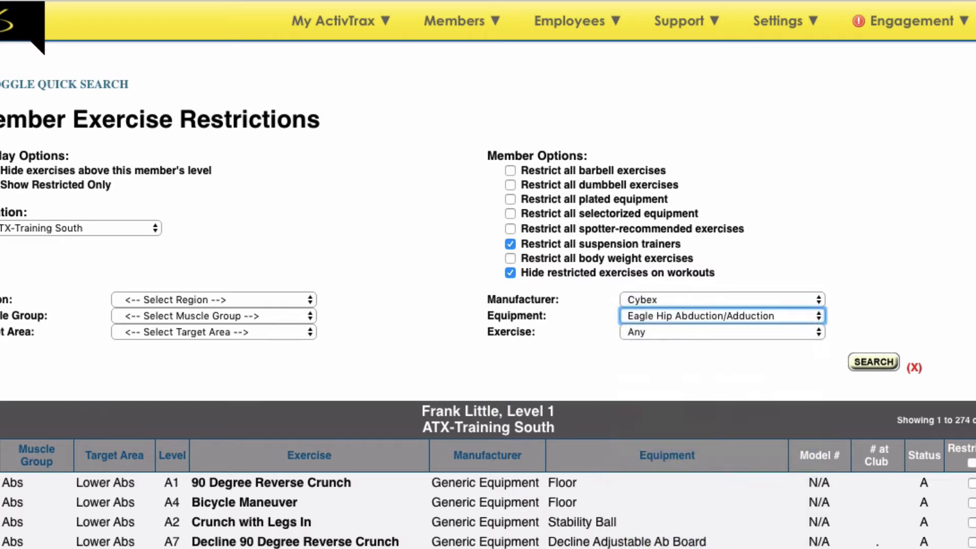
left_click(872, 362)
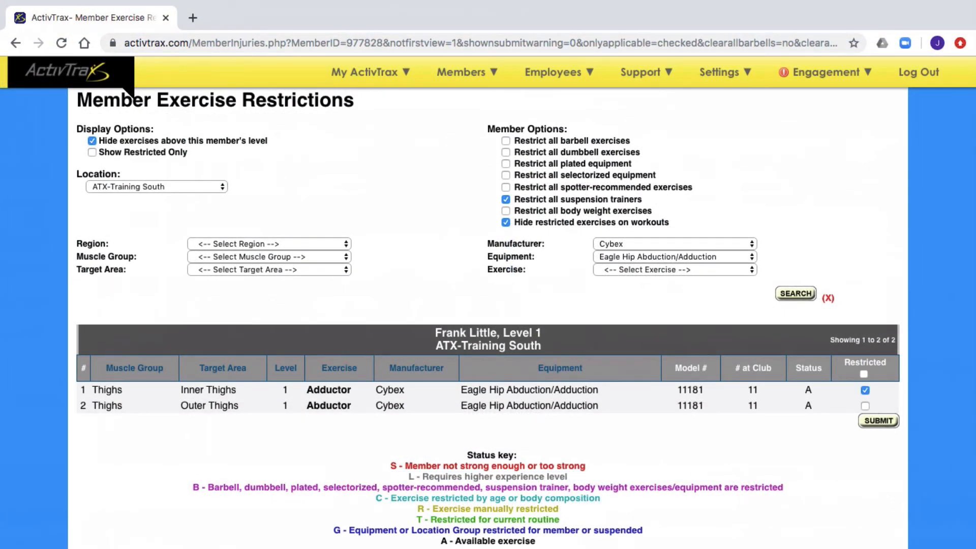
Step: Mark both Adductor exercises Restricted and submit so they show status R
left_click(865, 406)
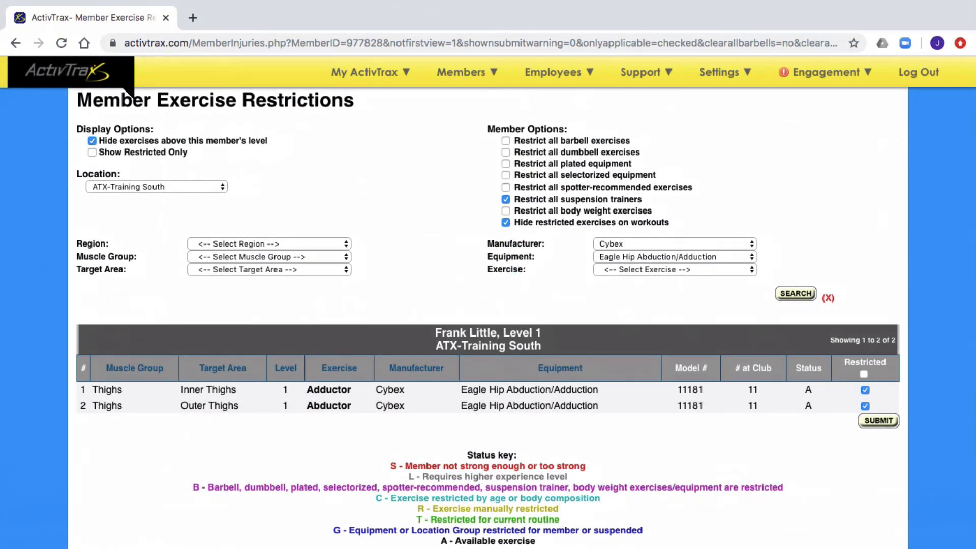
left_click(795, 293)
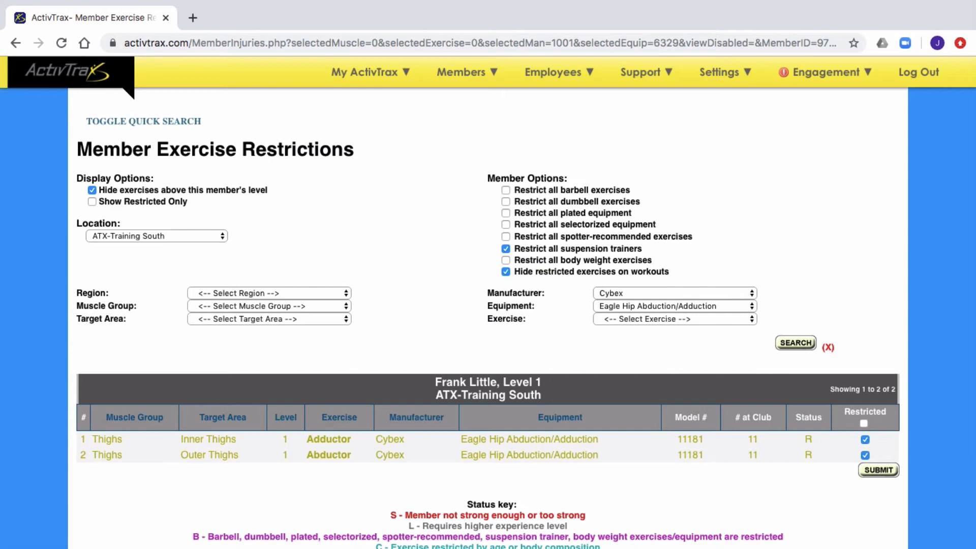
Step: Untick Restricted on the Inner and Outer Thighs Adductor rows and submit
scroll("down", 3)
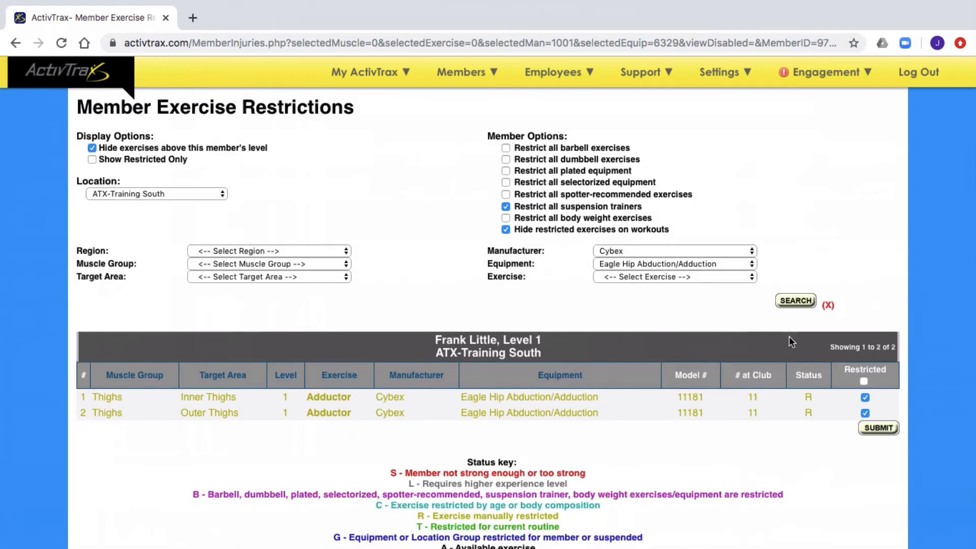
left_click(864, 397)
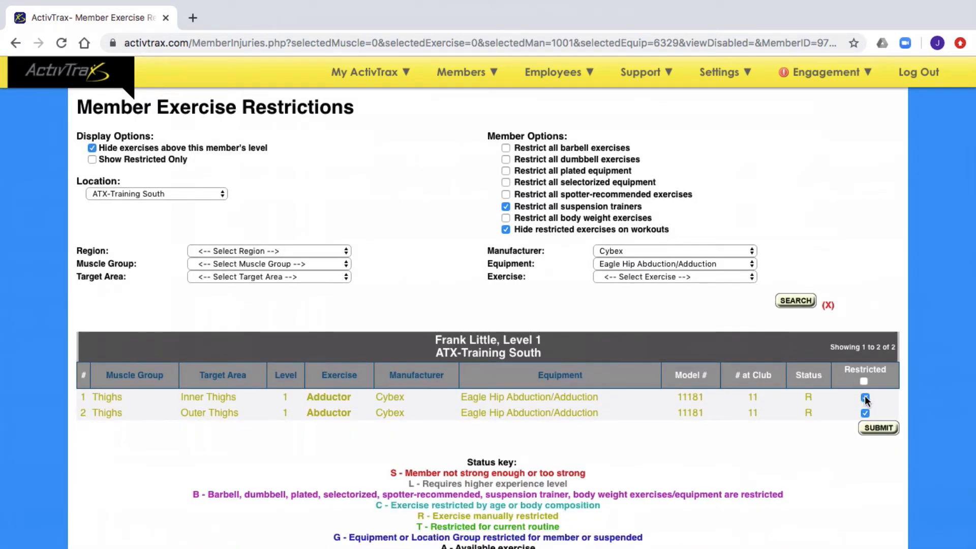
left_click(865, 399)
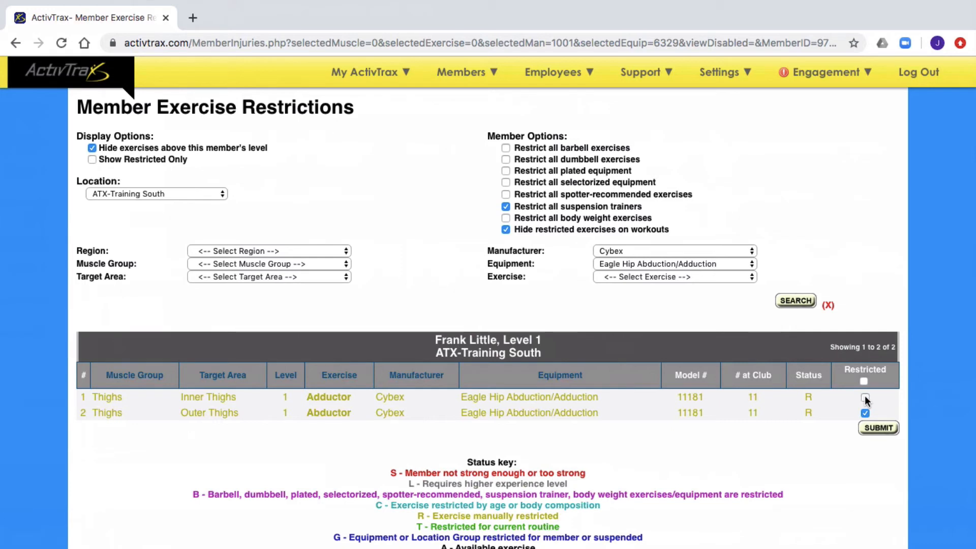
left_click(864, 412)
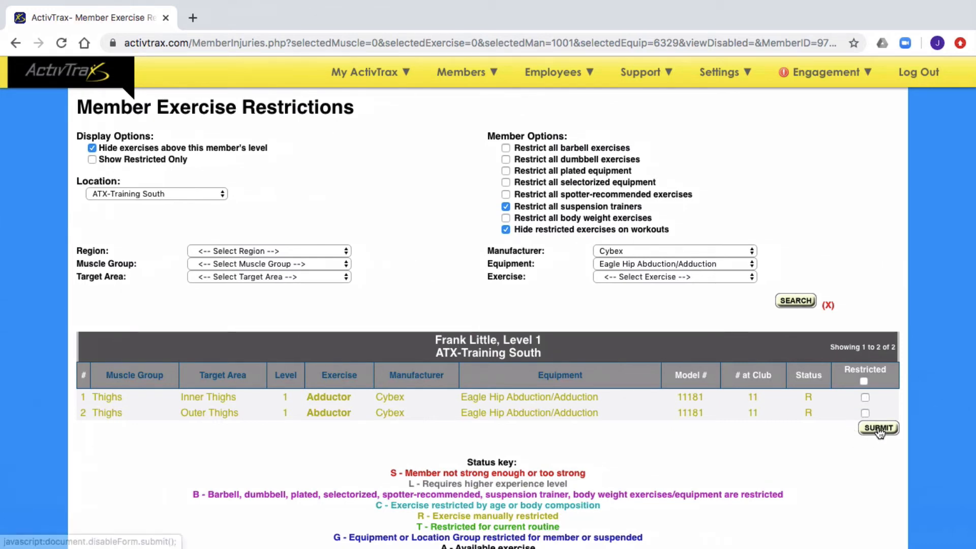
left_click(878, 428)
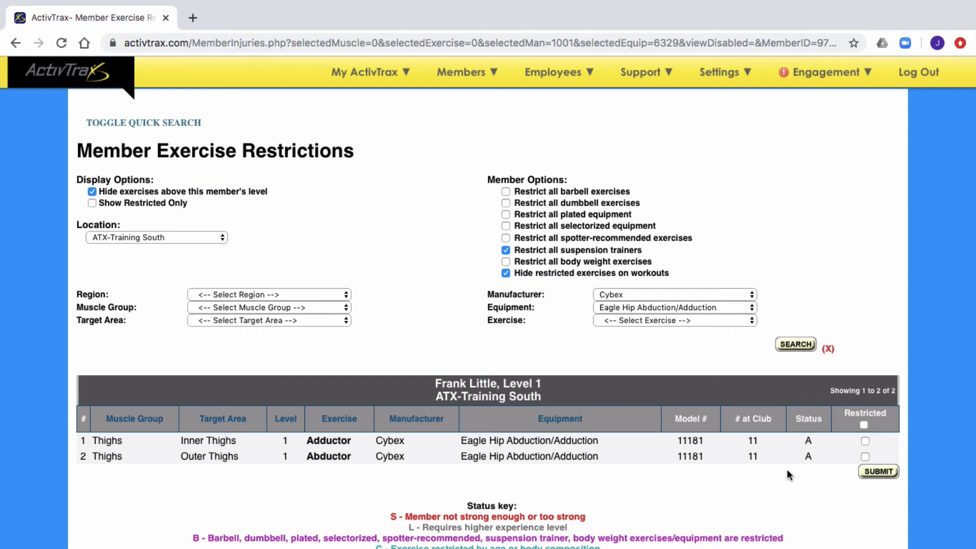
scroll("down", 3)
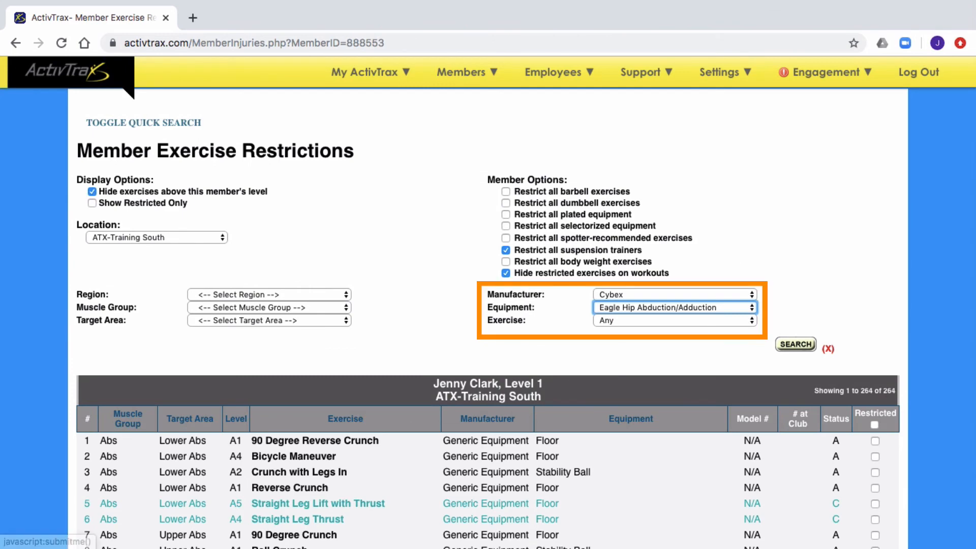
left_click(795, 344)
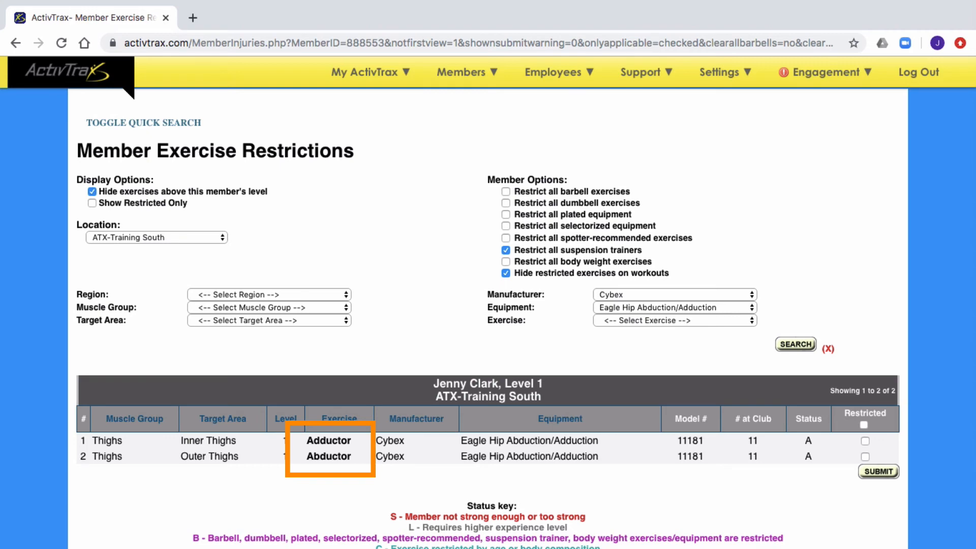
left_click(329, 440)
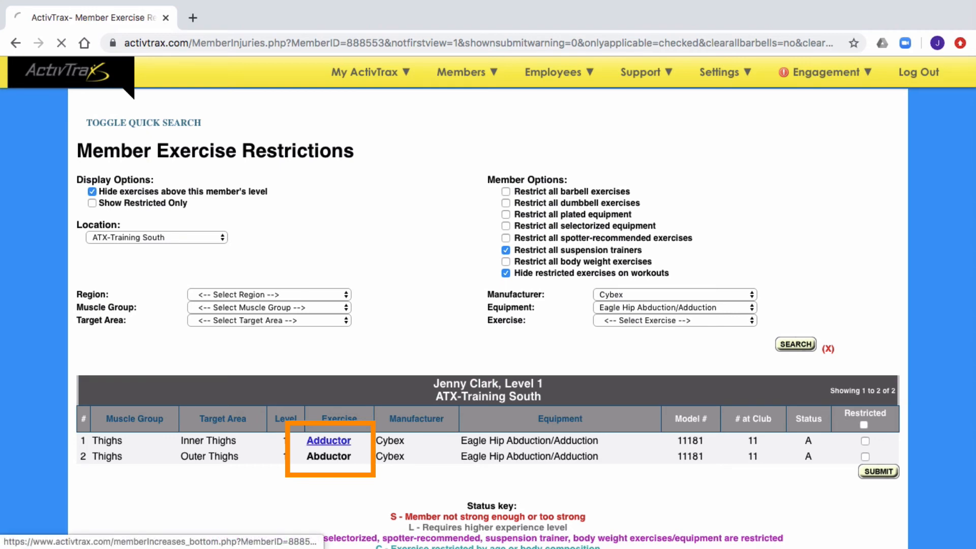
Step: Enter a 5 lbs Increase for all Adductors and confirm, giving 65, 60, 55 and 45 lbs
left_click(328, 440)
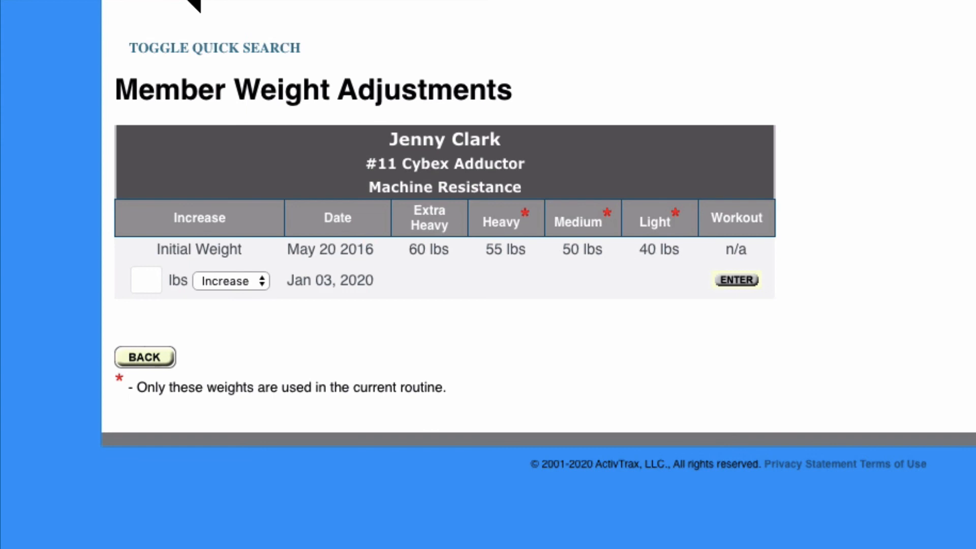
left_click(230, 280)
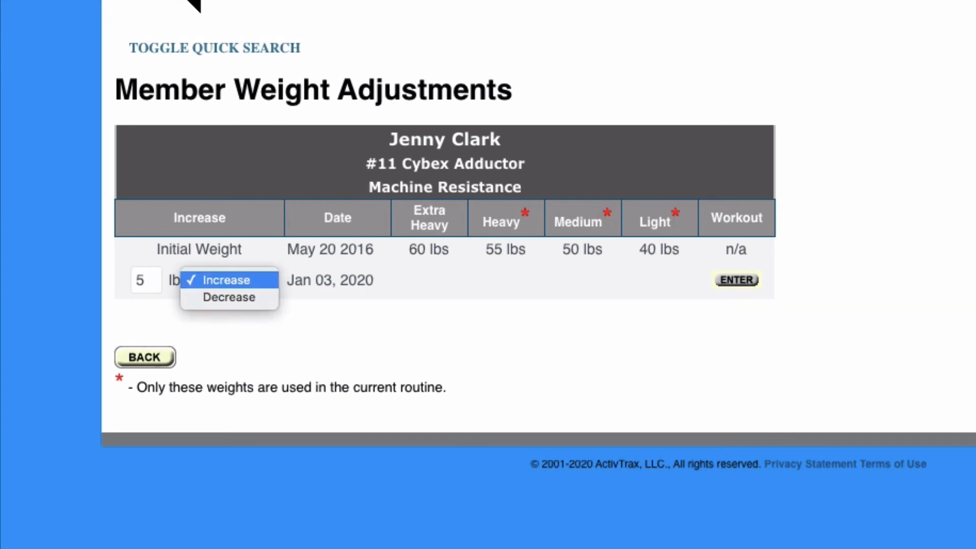
left_click(228, 279)
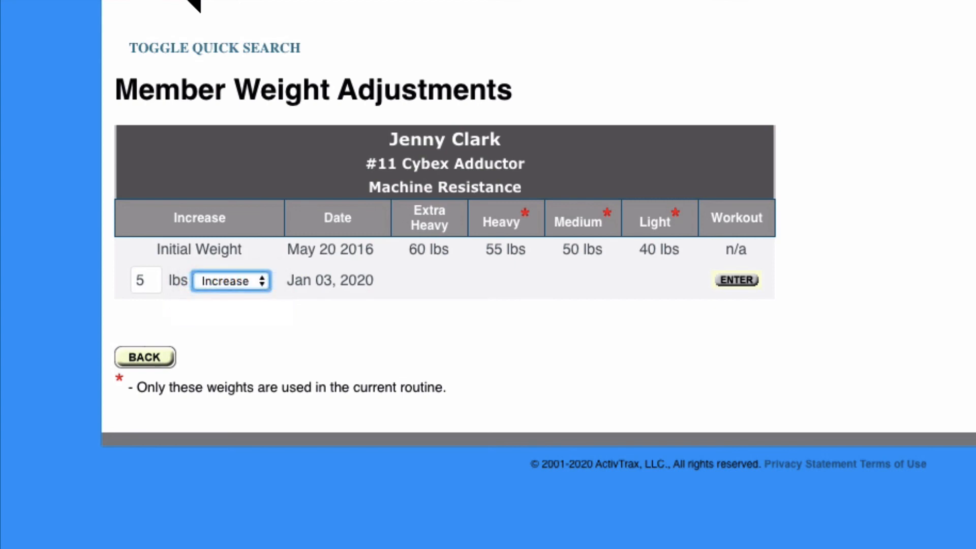
left_click(736, 280)
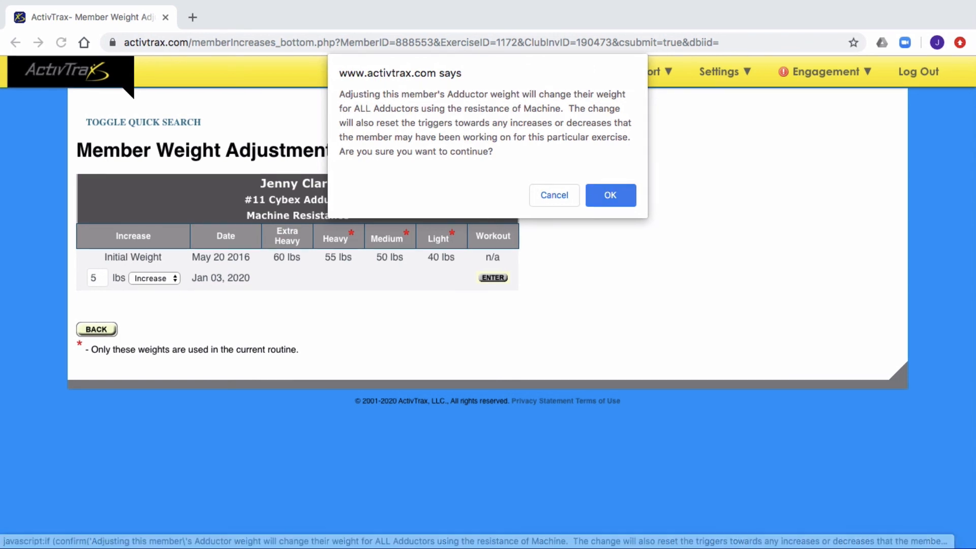
left_click(609, 195)
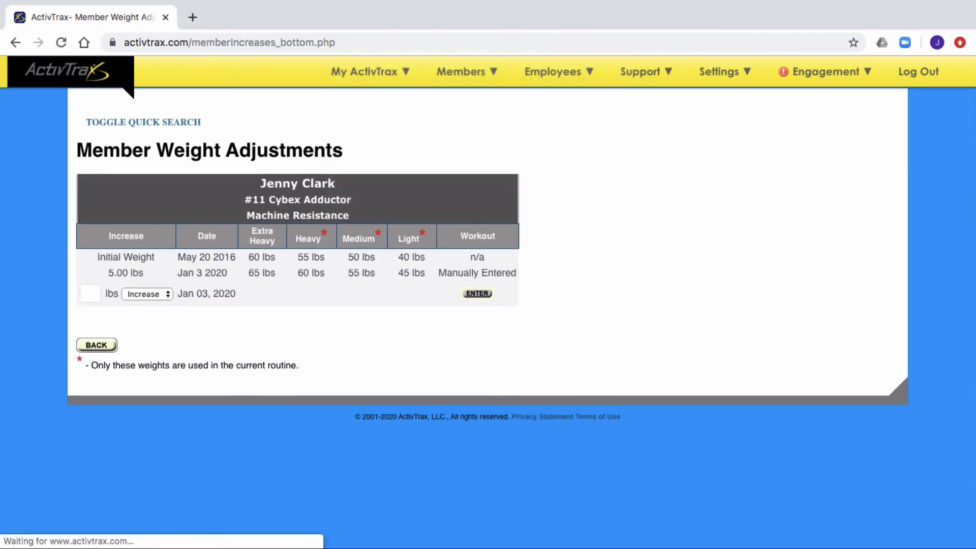